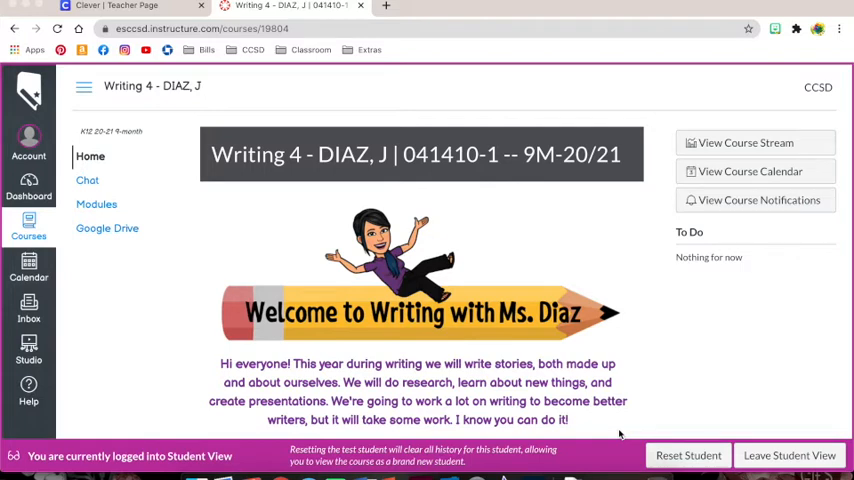
mouse_move(278, 209)
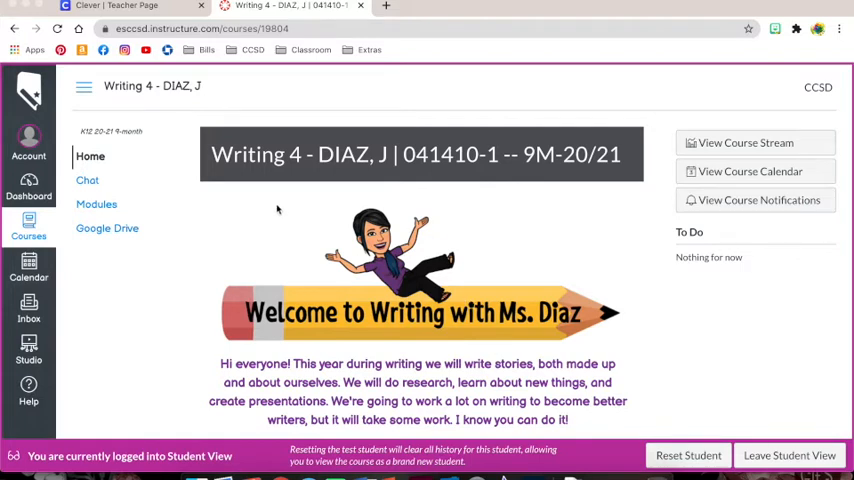
mouse_move(262, 190)
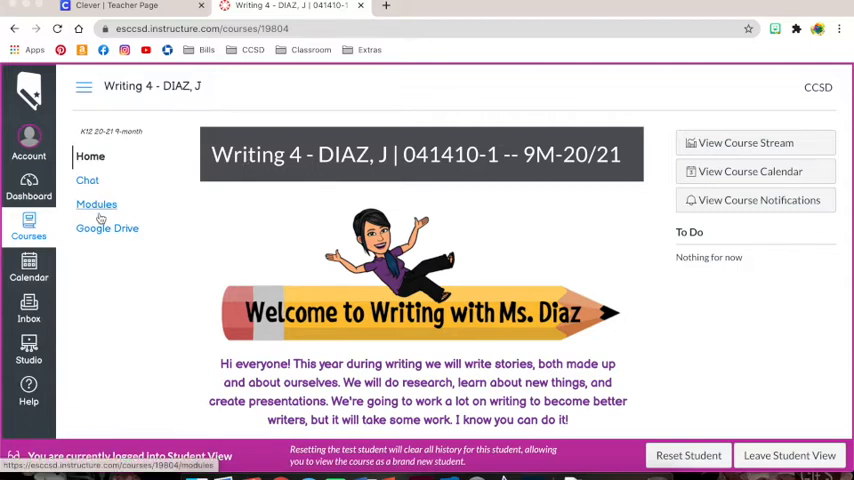
Go to Modules in the Writing 4 course to list the About Me and Writing Survey items
click(96, 204)
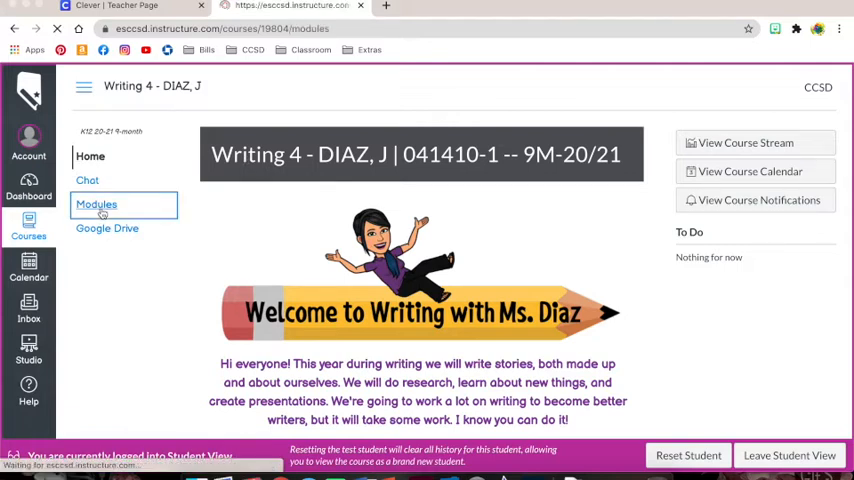
click(96, 204)
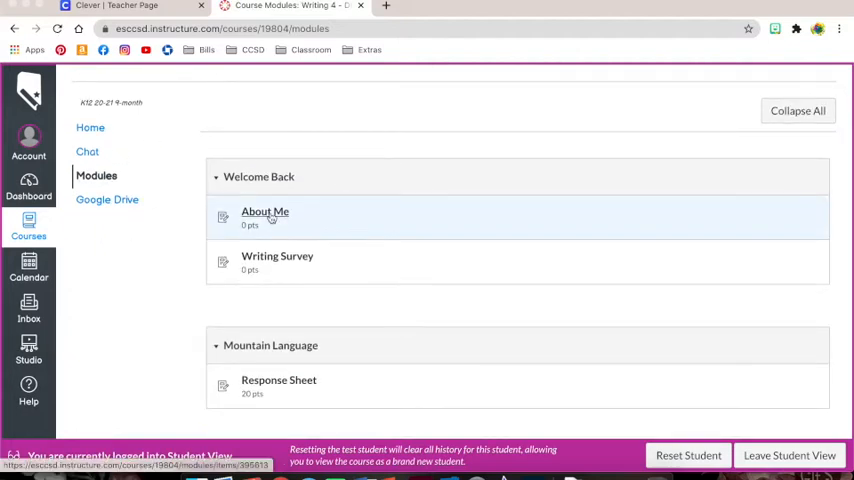
Enter the About Me assignment and load its worksheet in a new window
click(265, 212)
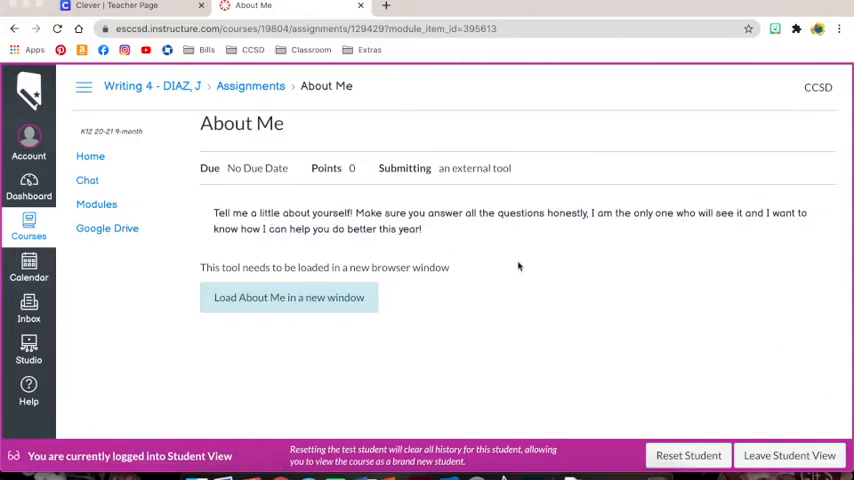
mouse_move(533, 268)
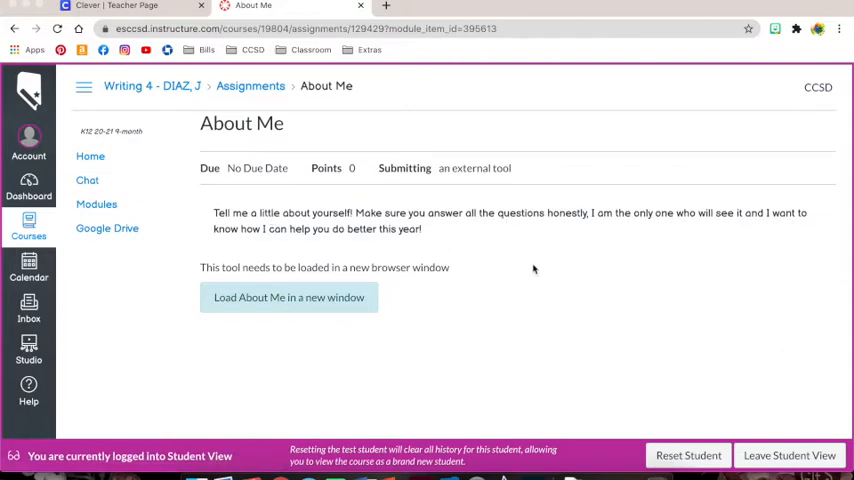
mouse_move(546, 266)
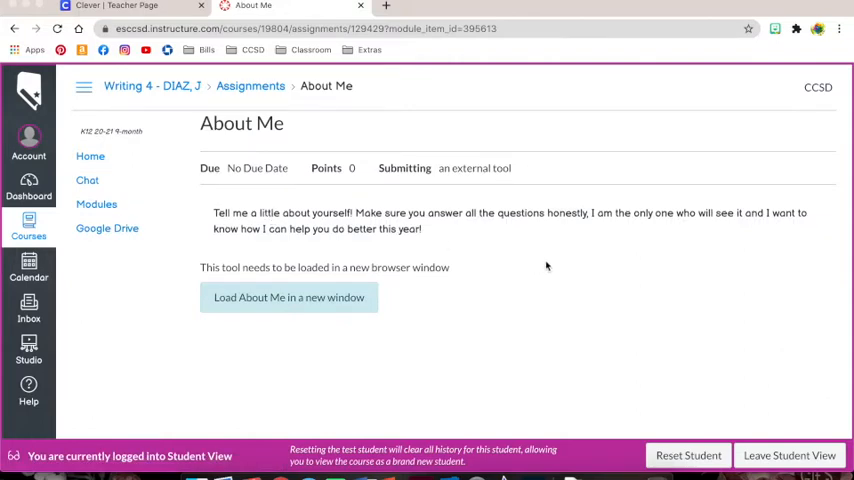
mouse_move(487, 216)
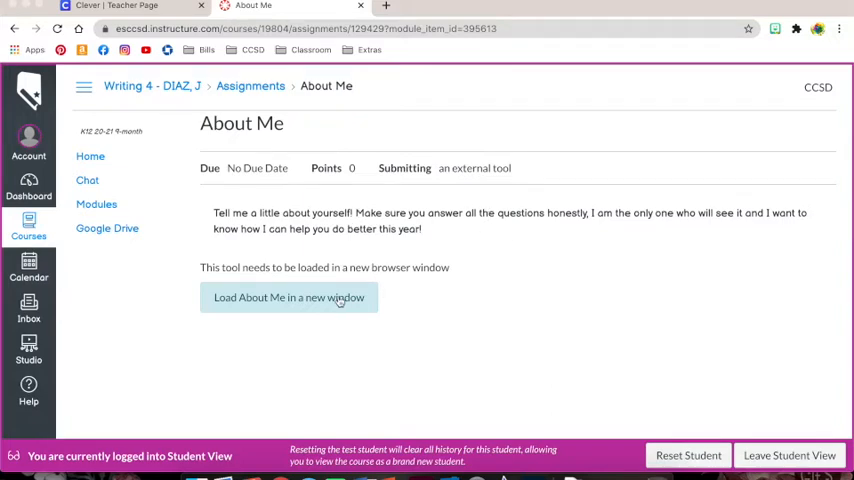
mouse_move(315, 309)
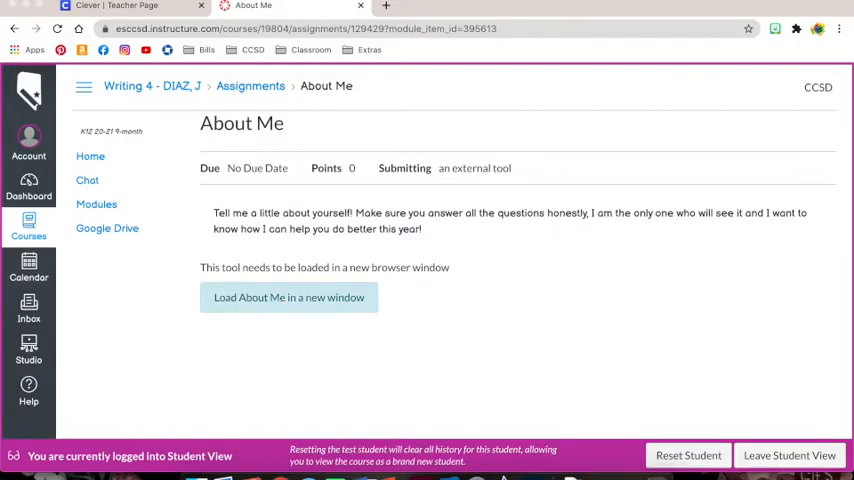
click(289, 297)
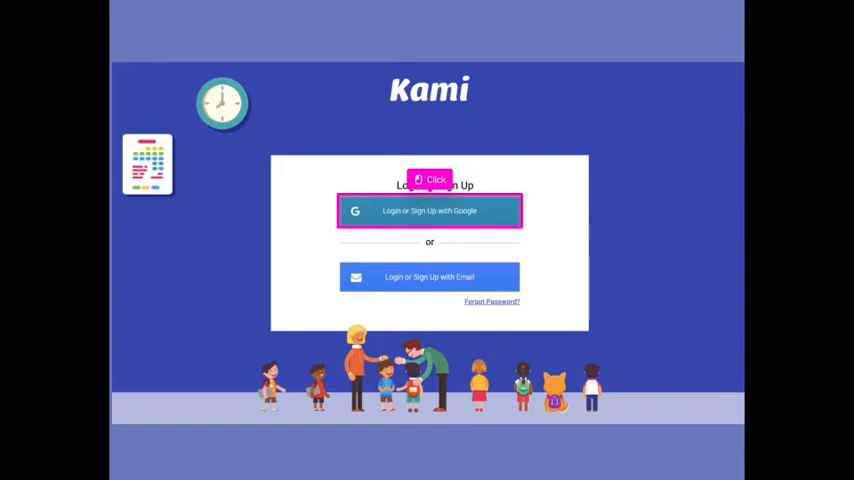
Sign in to Kami with the student's Google account and allow the requested permissions
click(429, 210)
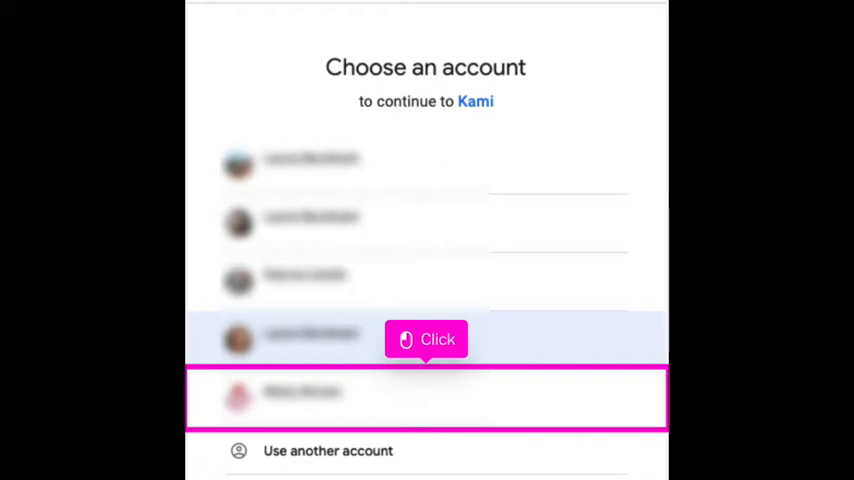
click(426, 398)
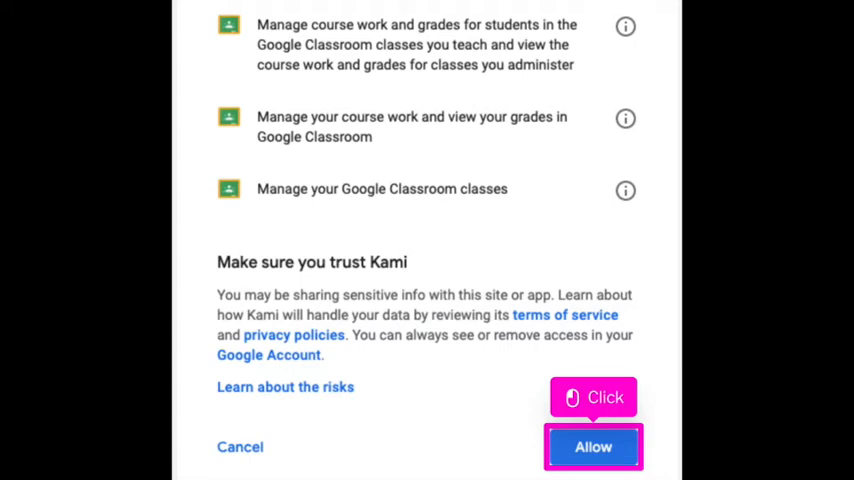
click(593, 447)
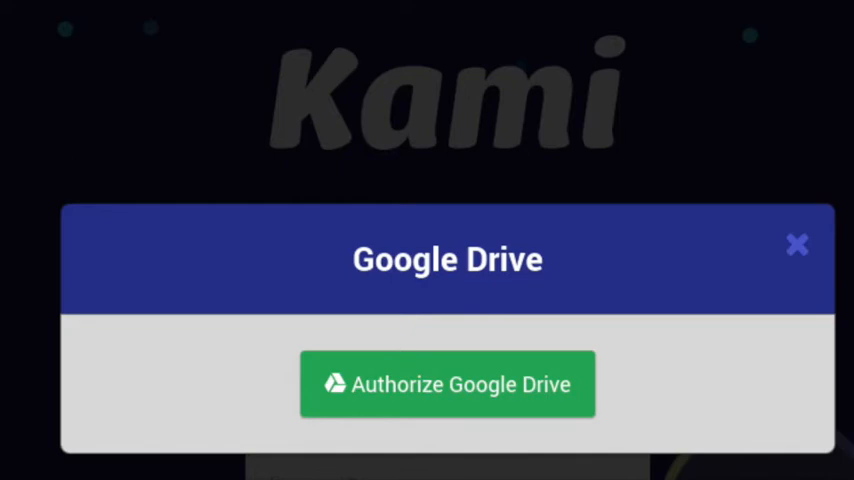
Authorize Kami's Google Drive access with the same student account
click(446, 384)
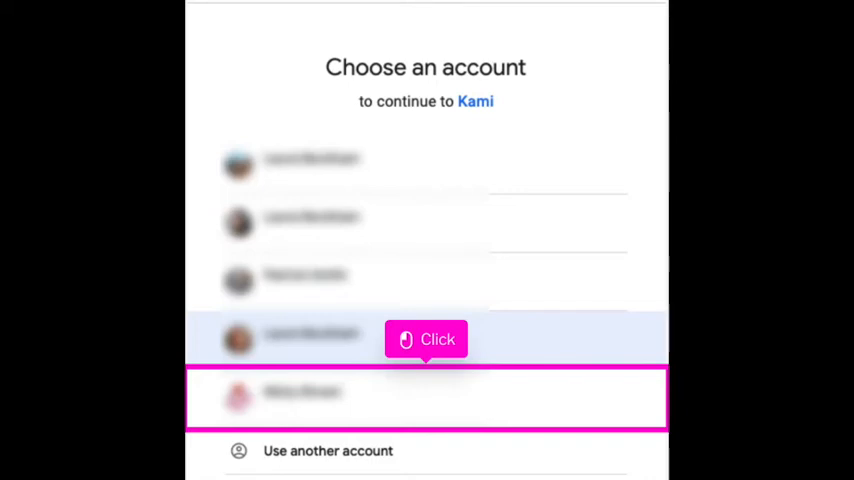
click(426, 397)
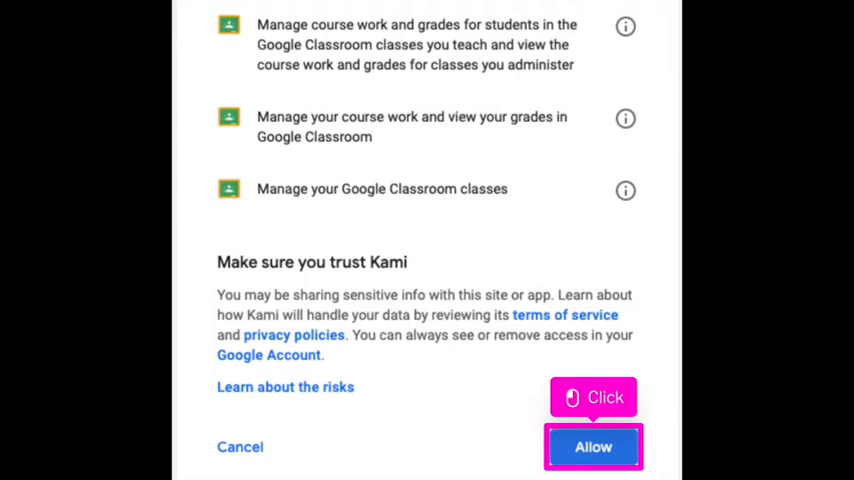
click(593, 447)
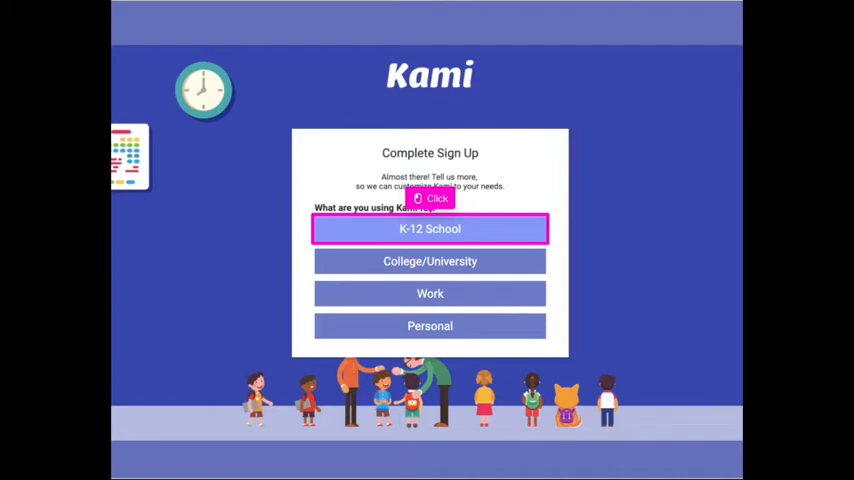
Complete Kami sign-up as a K-12 school student so the worksheet loads
click(429, 228)
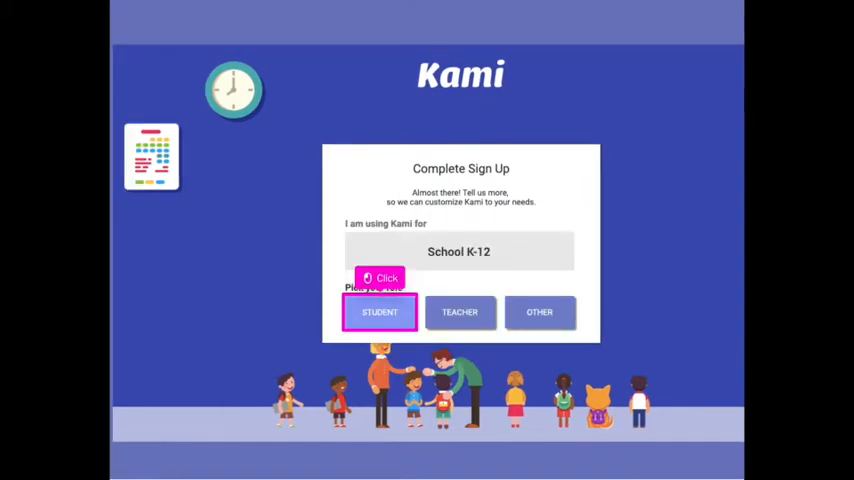
click(380, 312)
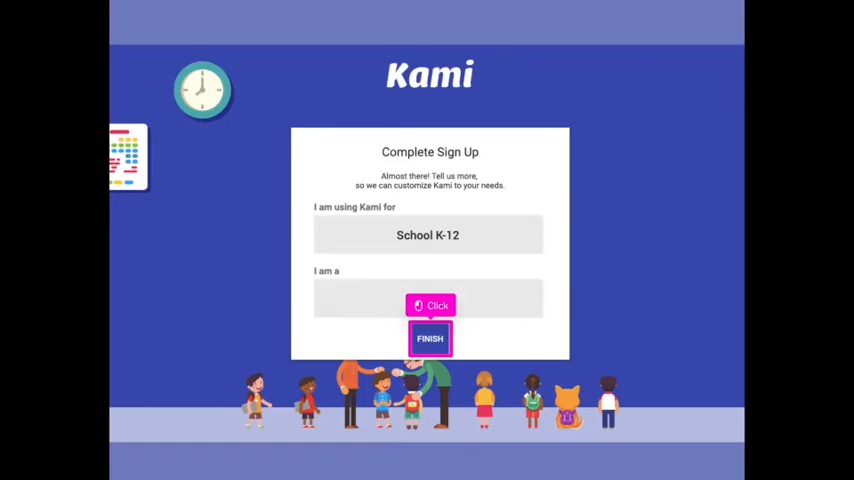
click(429, 338)
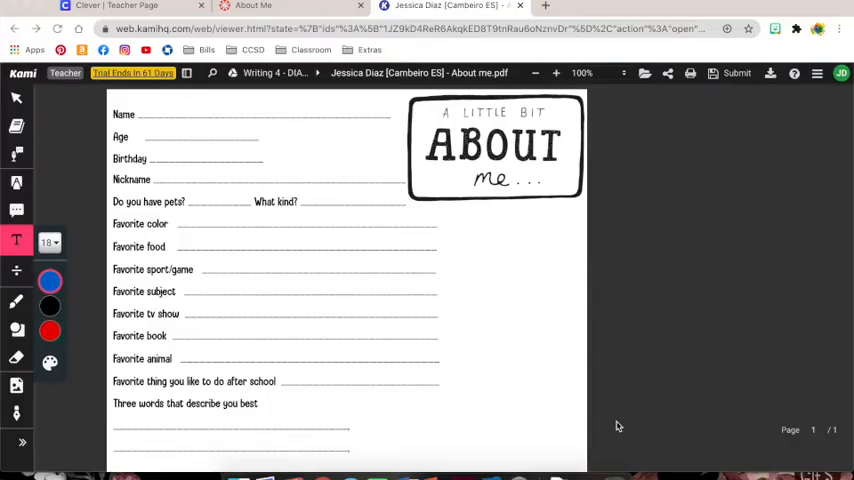
mouse_move(234, 189)
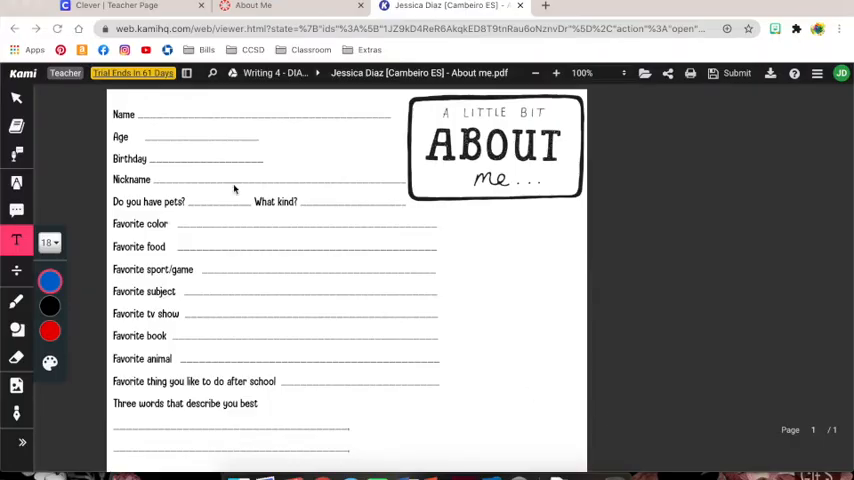
mouse_move(107, 268)
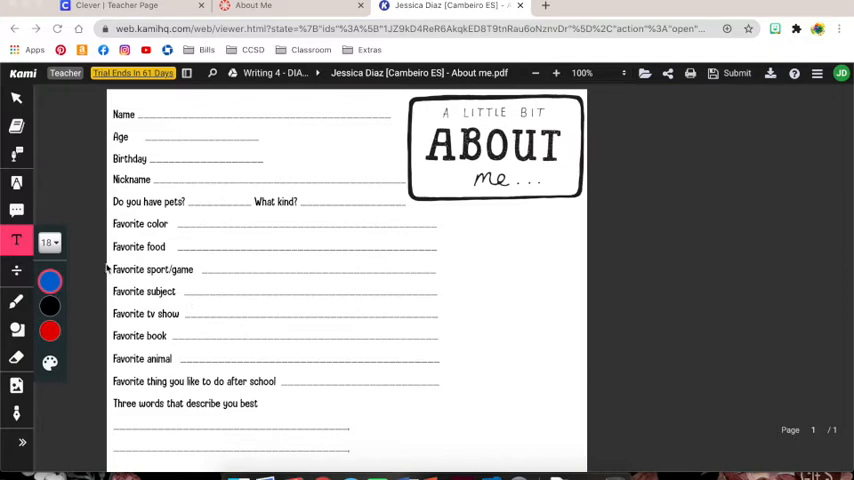
mouse_move(89, 212)
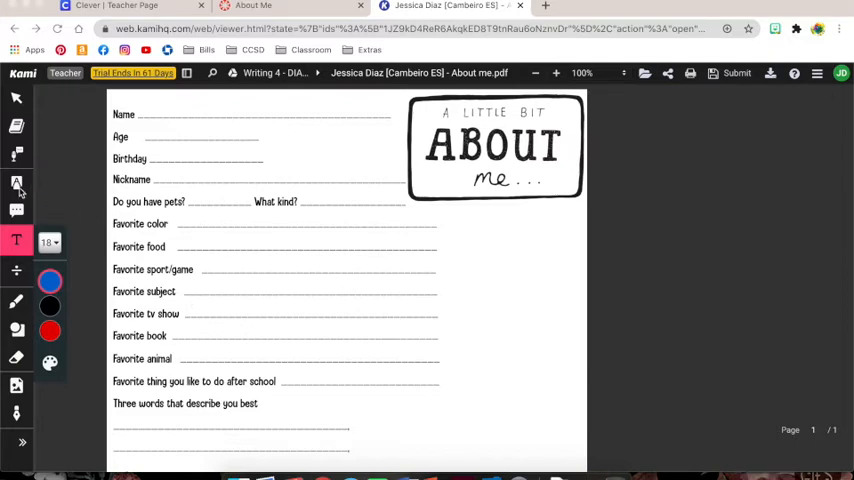
Browse the Markup highlighter styles, then return to the Text tool
click(16, 184)
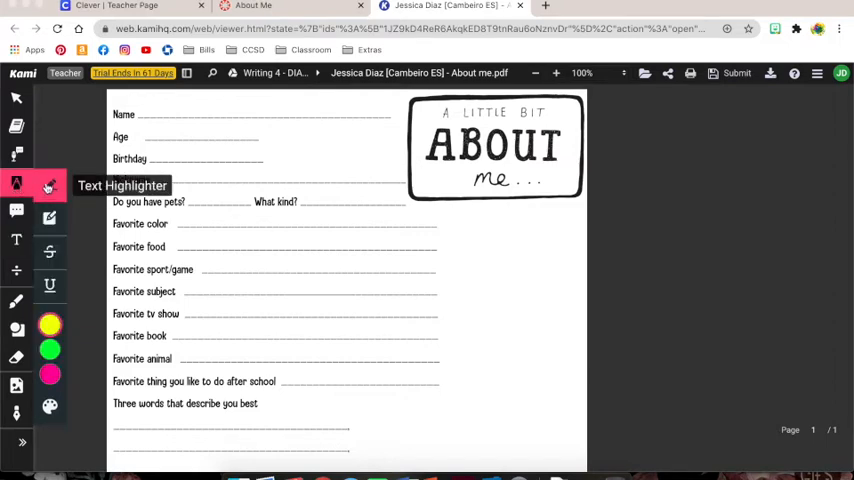
mouse_move(50, 219)
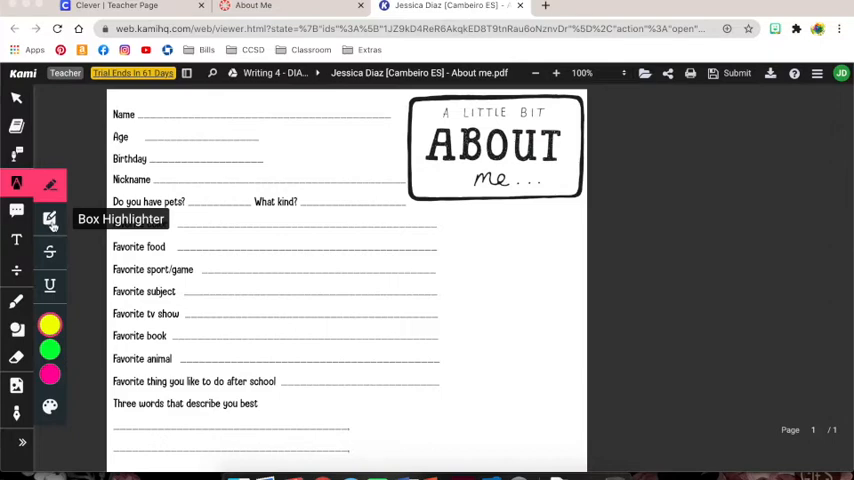
click(50, 325)
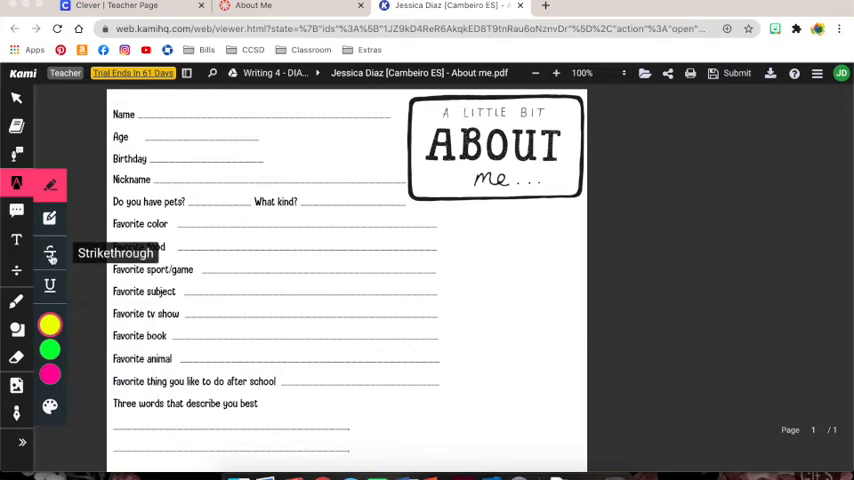
mouse_move(80, 215)
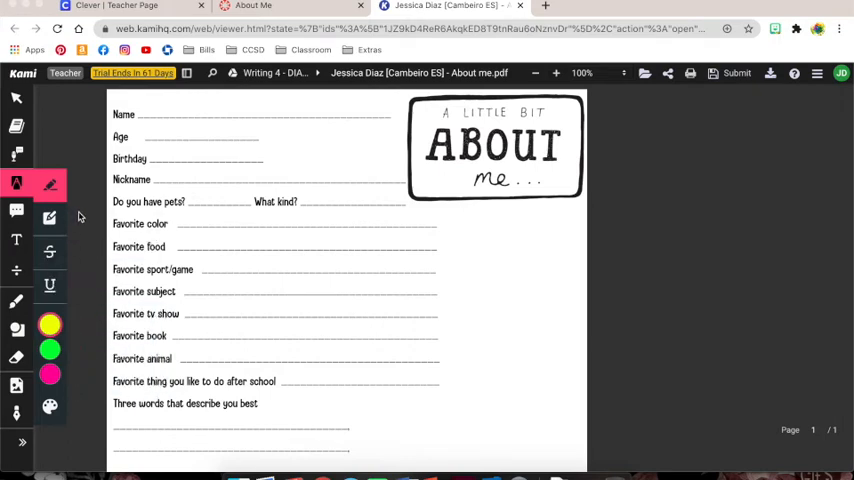
click(16, 240)
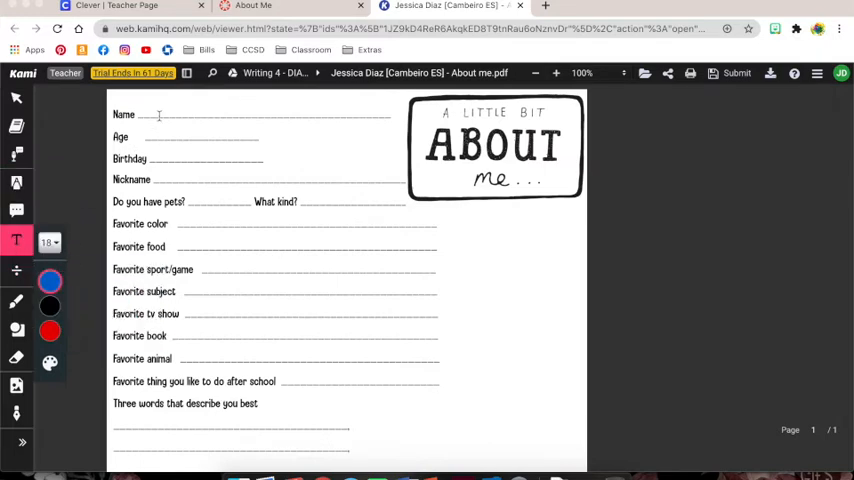
Review the text colour palette and keep blue as the answer colour
click(50, 305)
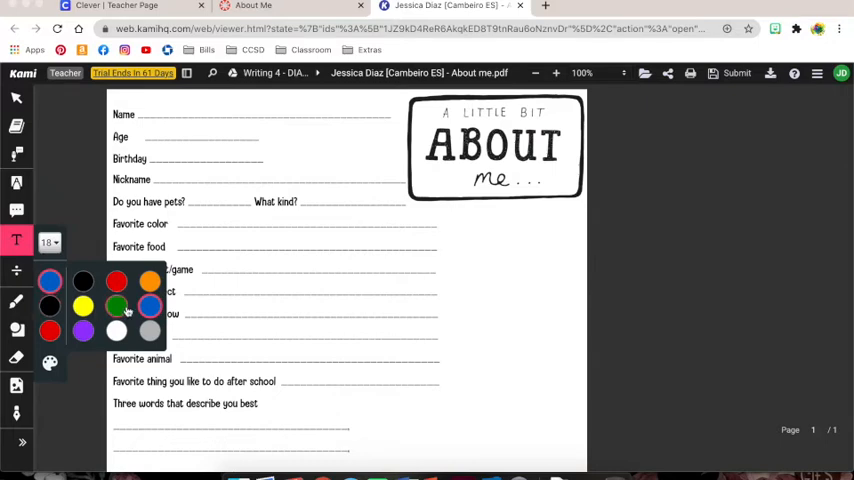
click(83, 306)
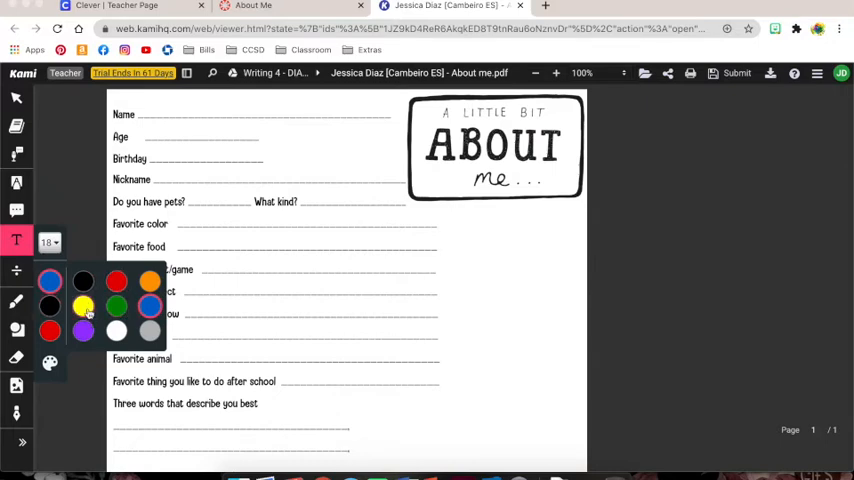
click(83, 304)
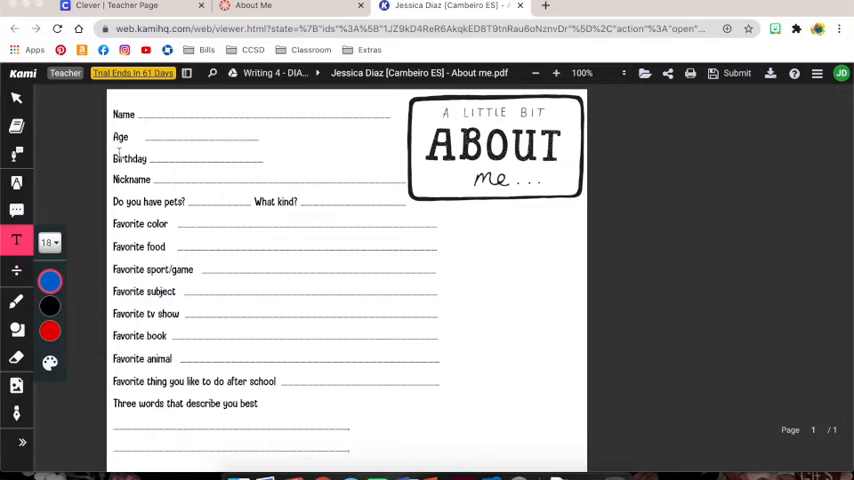
Set the typed answer font size to 14px
click(48, 242)
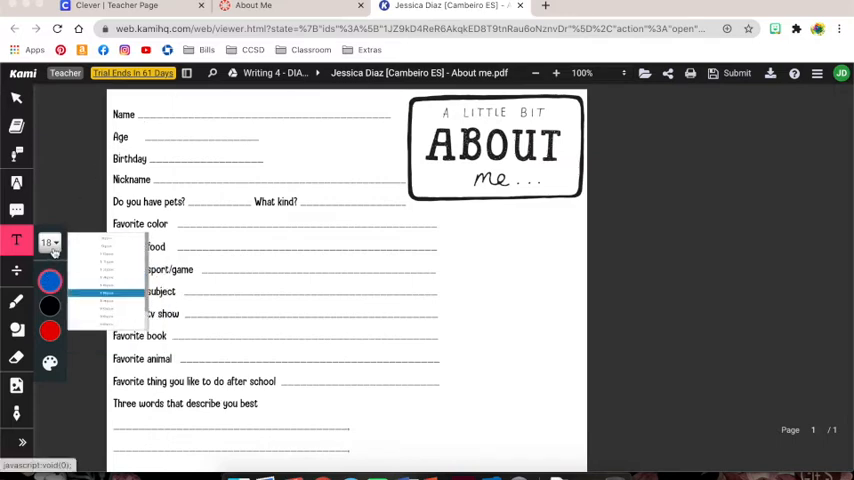
click(49, 243)
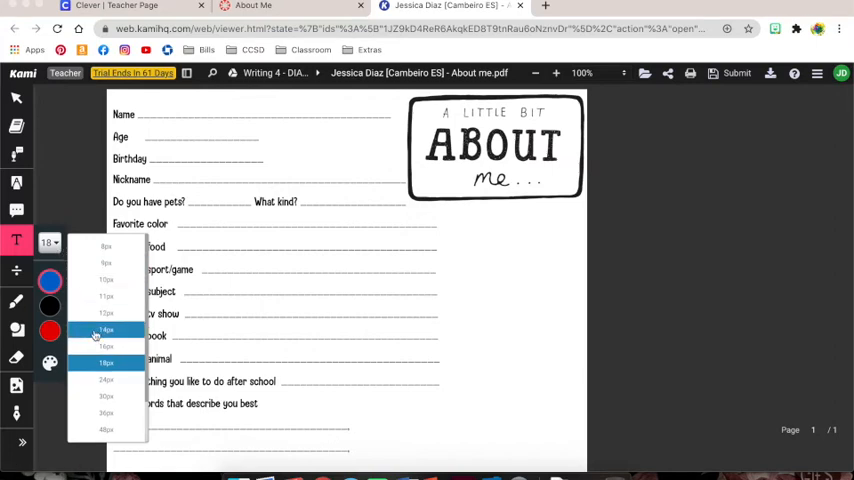
click(104, 331)
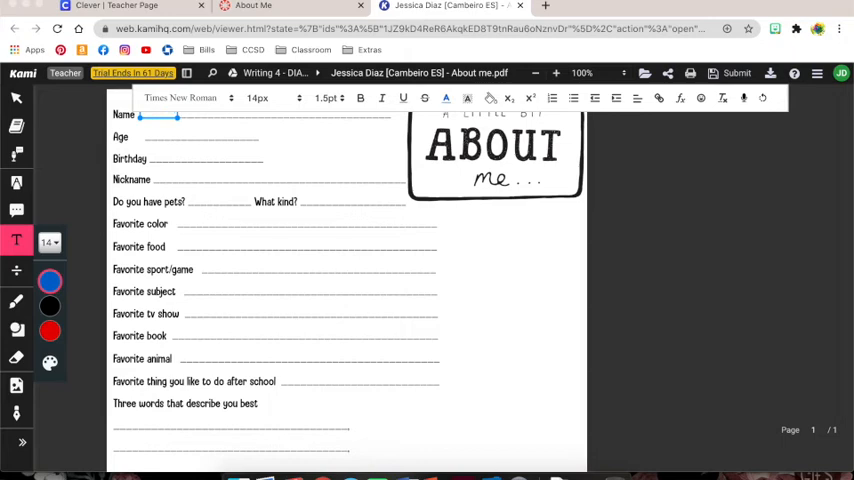
Answer the Name line with 'Students Name' and the Birthday line with 'April 4th', then review the sheet
text(Students Name)
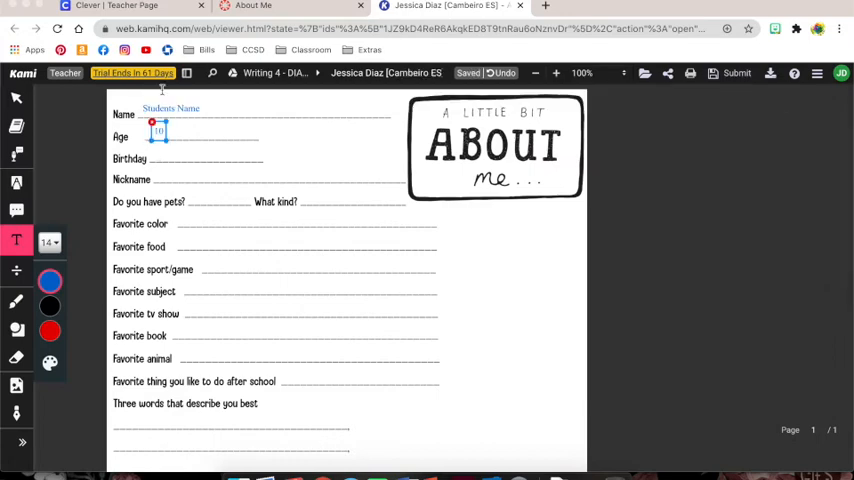
click(158, 137)
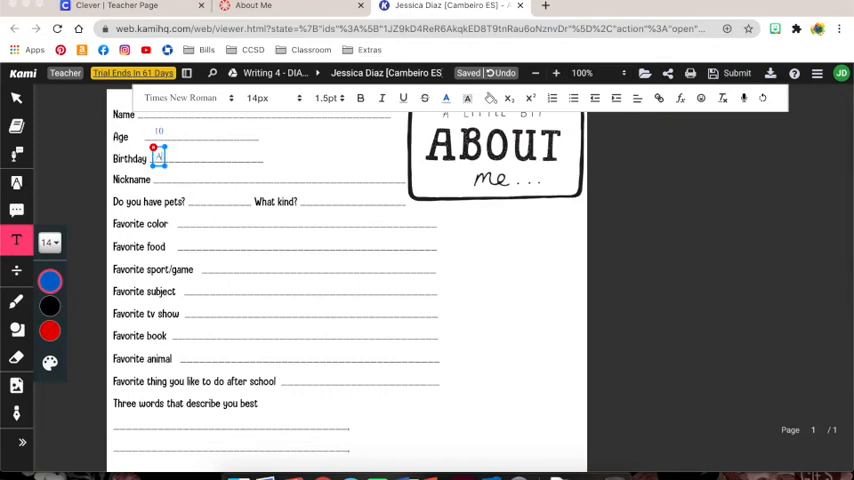
text(April)
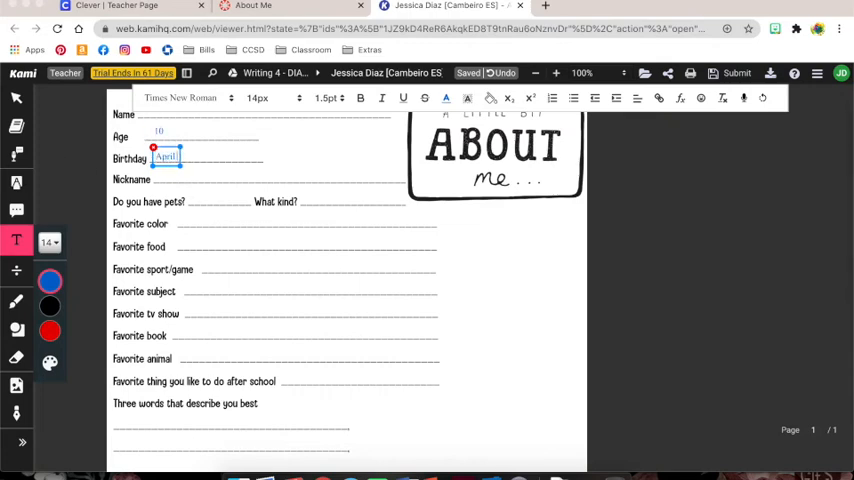
text(4th)
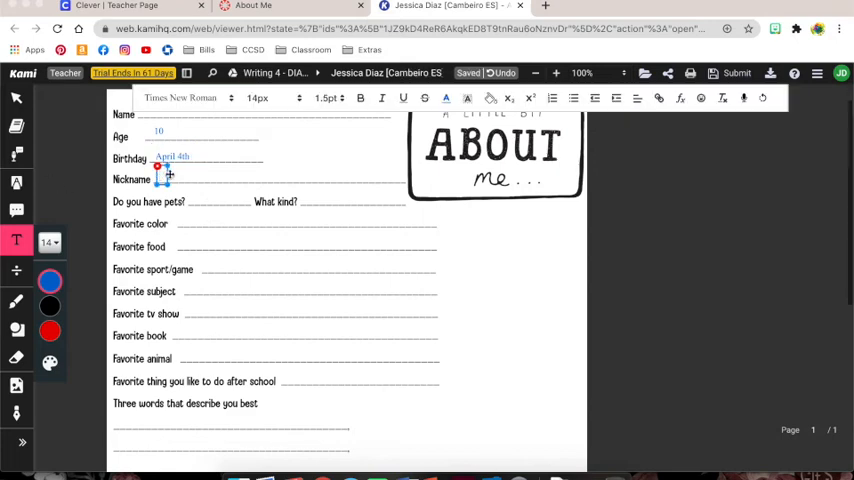
scroll(down, 3)
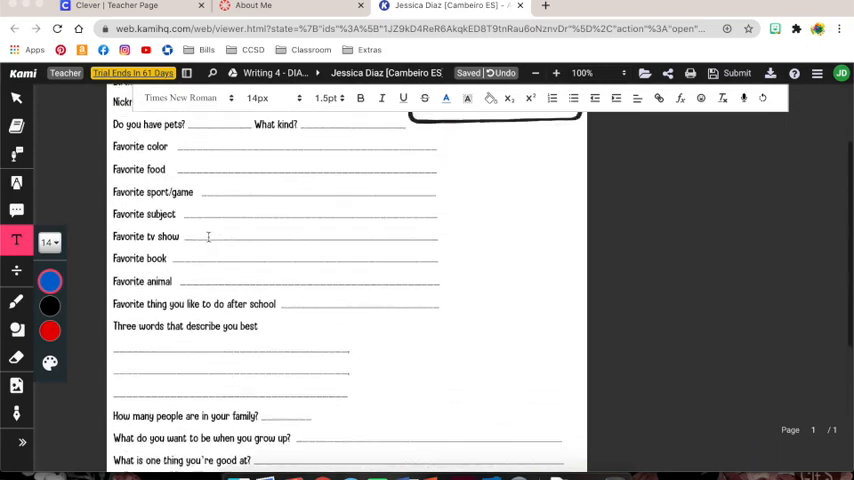
scroll(up, 3)
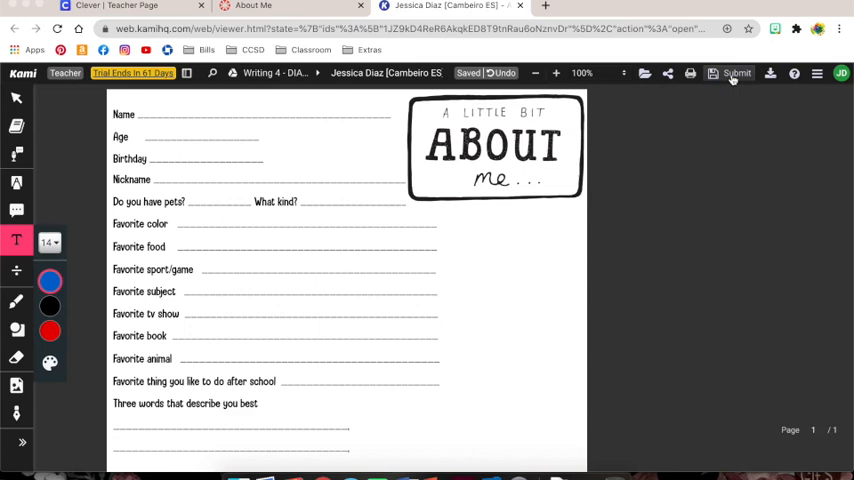
mouse_move(745, 123)
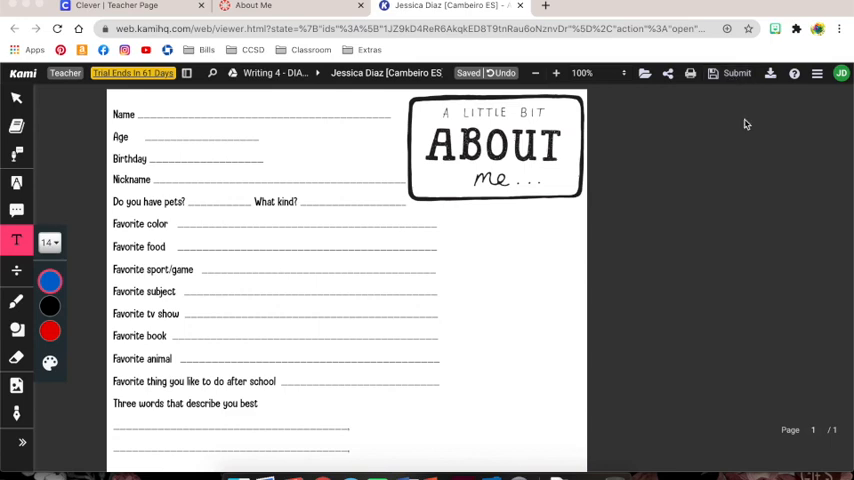
mouse_move(745, 123)
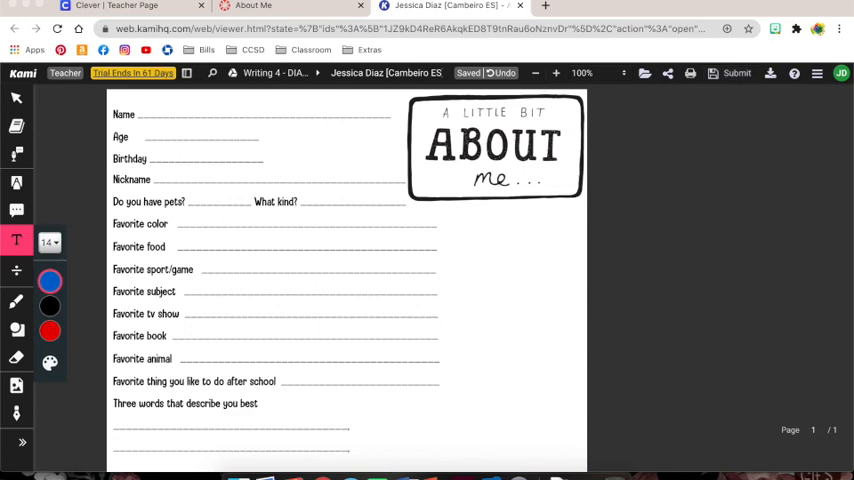
Submit the completed About Me worksheet back to the Canvas assignment
click(290, 6)
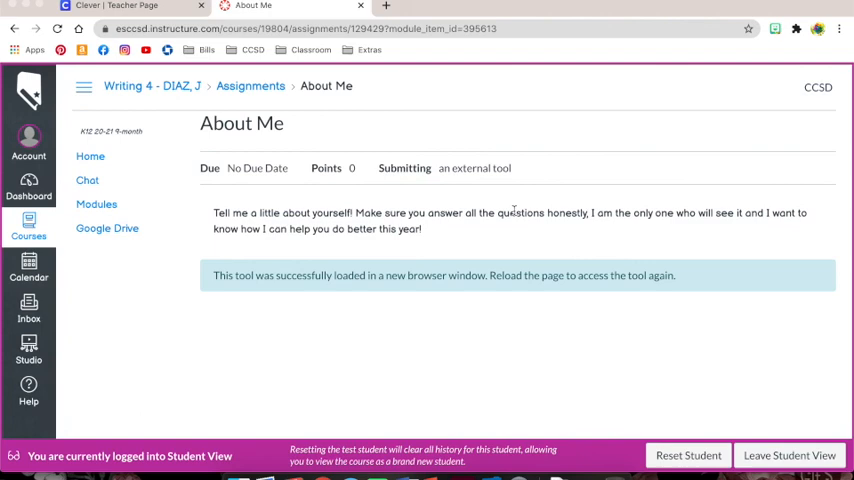
mouse_move(534, 158)
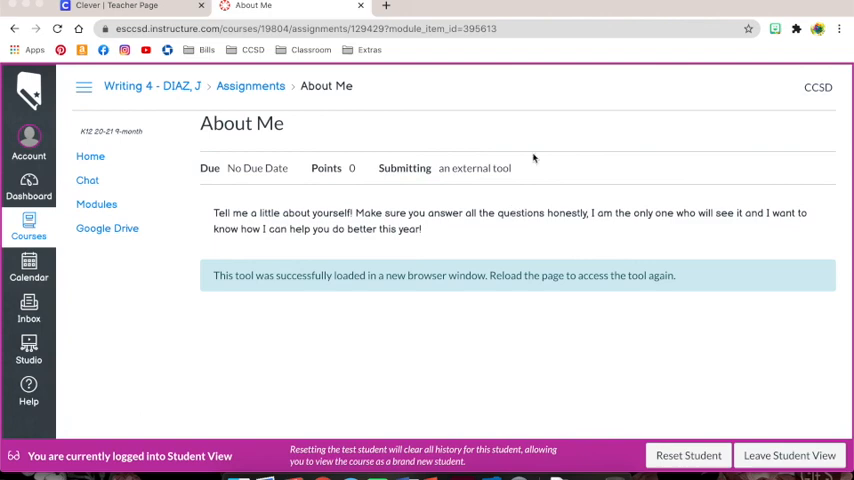